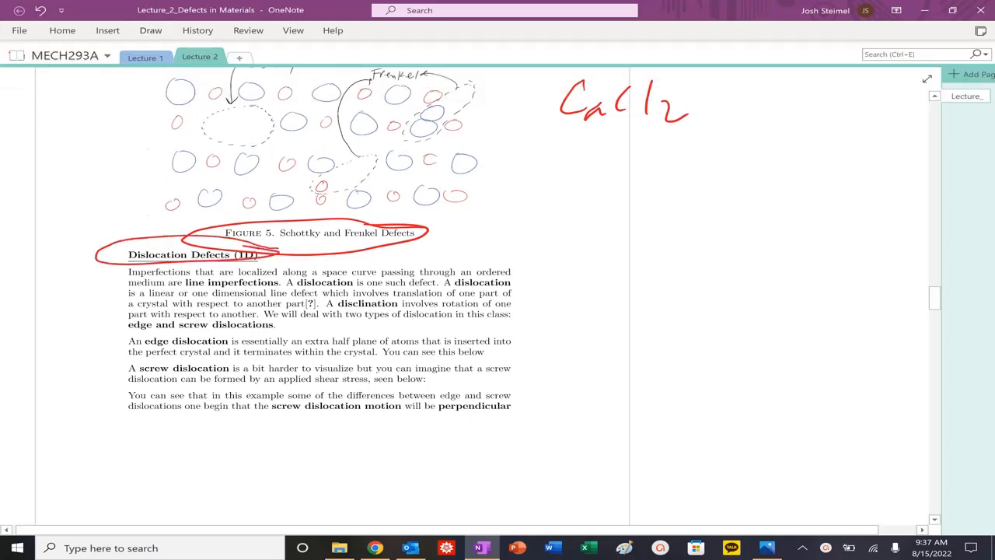
Scroll down to the Dislocation Defects introduction paragraph.
scroll("down", 3)
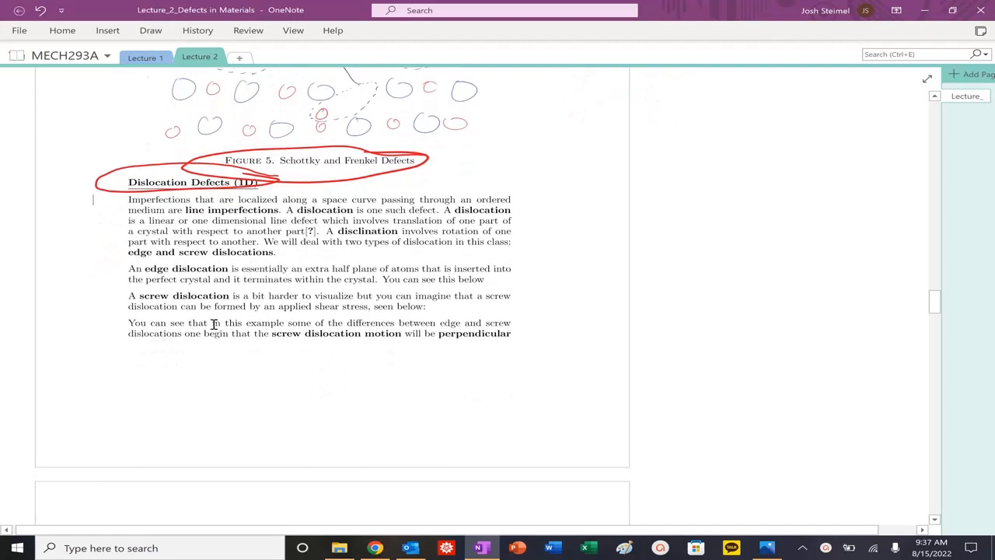
scroll("down", 3)
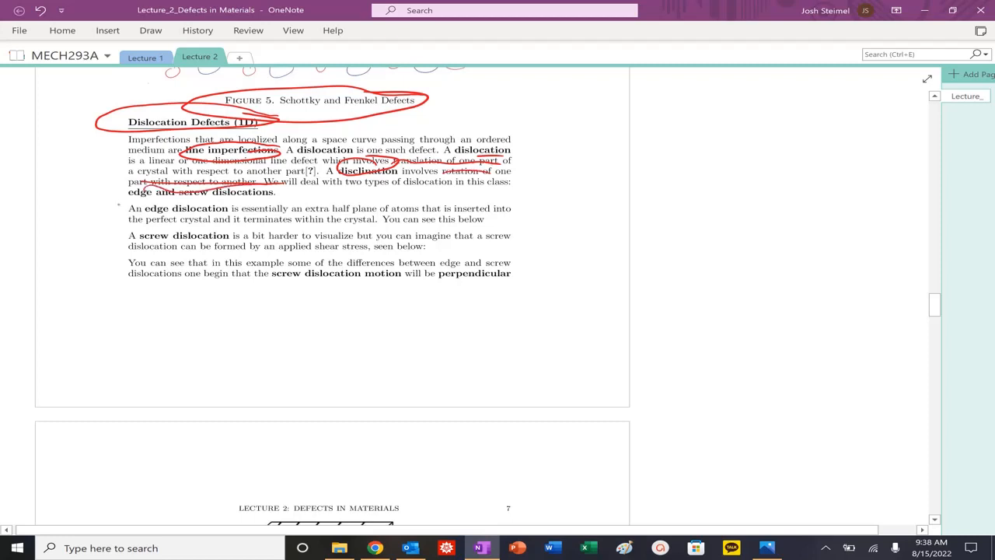
Draw a red loop around the edge and screw dislocation paragraphs.
left_click_drag(127, 199, 532, 248)
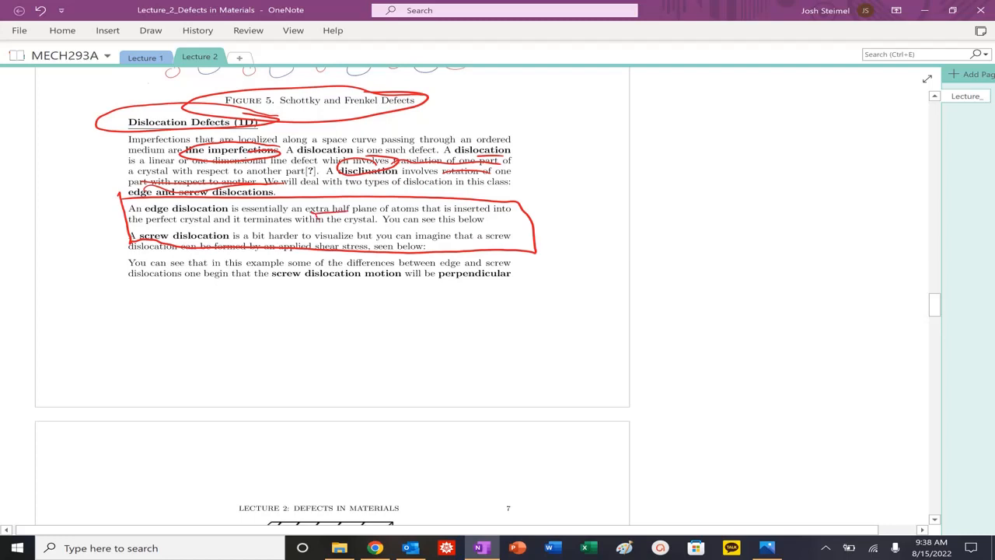
scroll("down", 3)
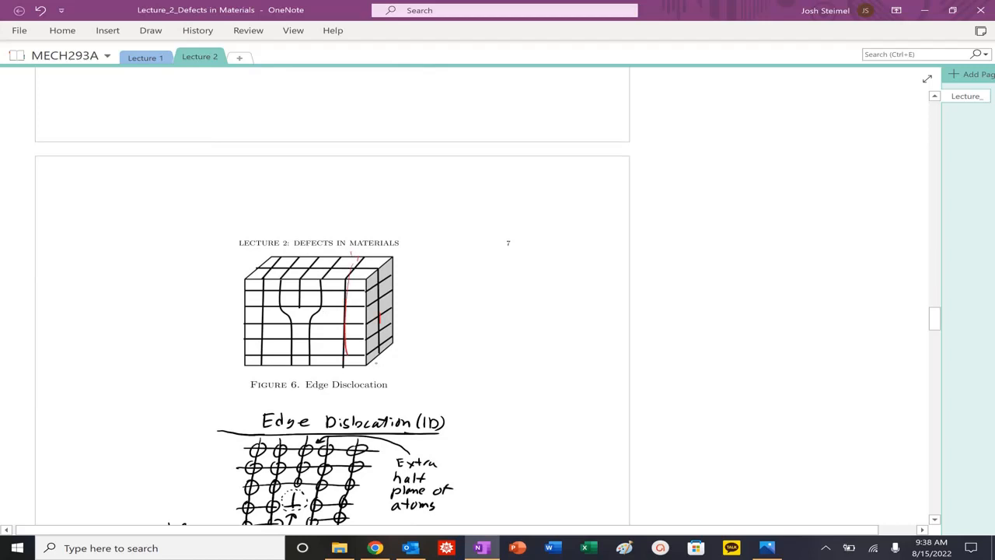
Trace a red line through the Figure 6 lattice and circle the ⊥ symbol in Figure 7.
left_click_drag(327, 255, 309, 372)
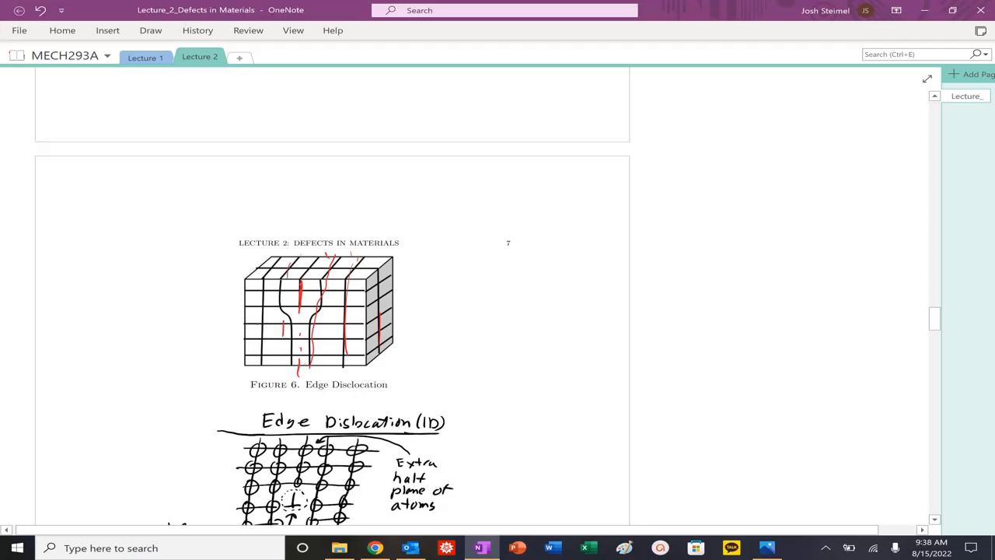
scroll("down", 3)
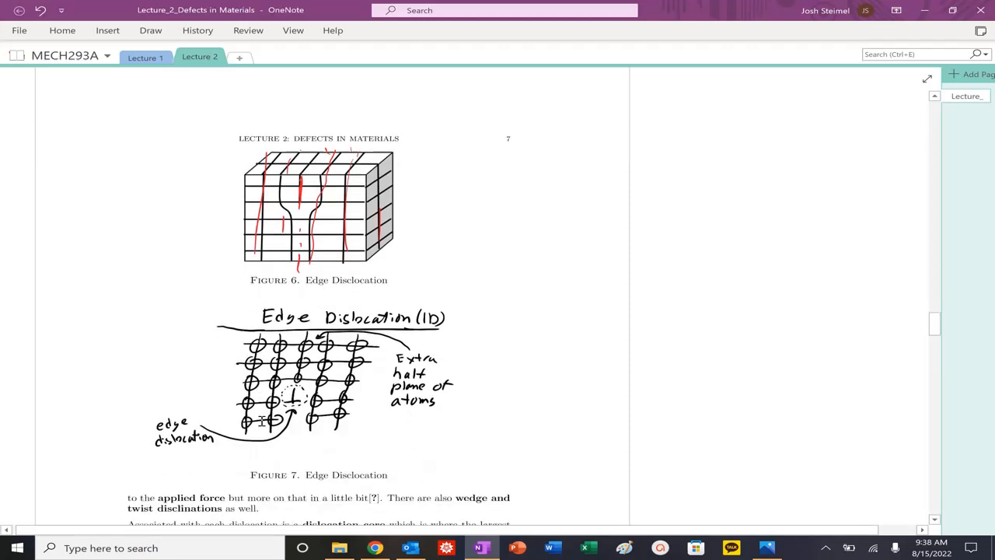
scroll("down", 3)
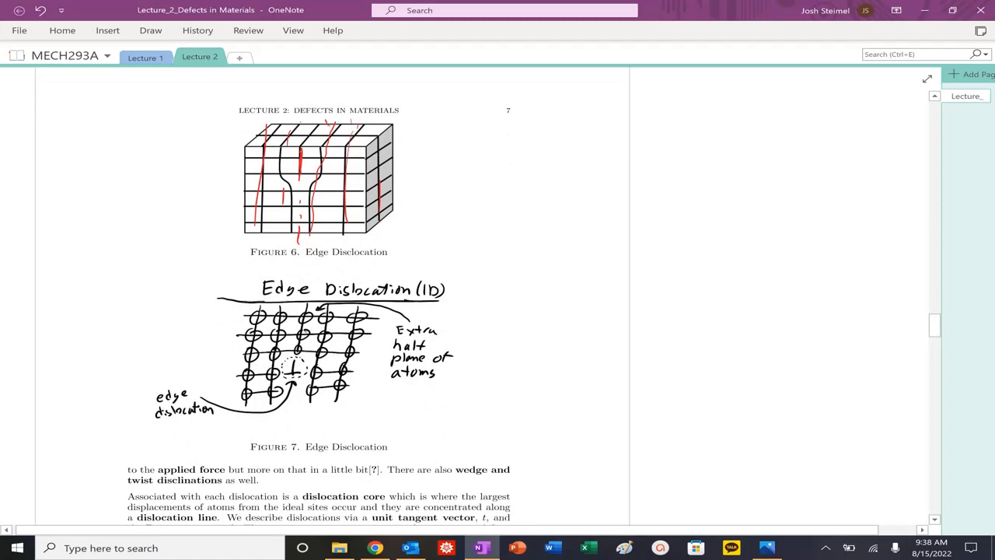
left_click_drag(280, 381, 295, 358)
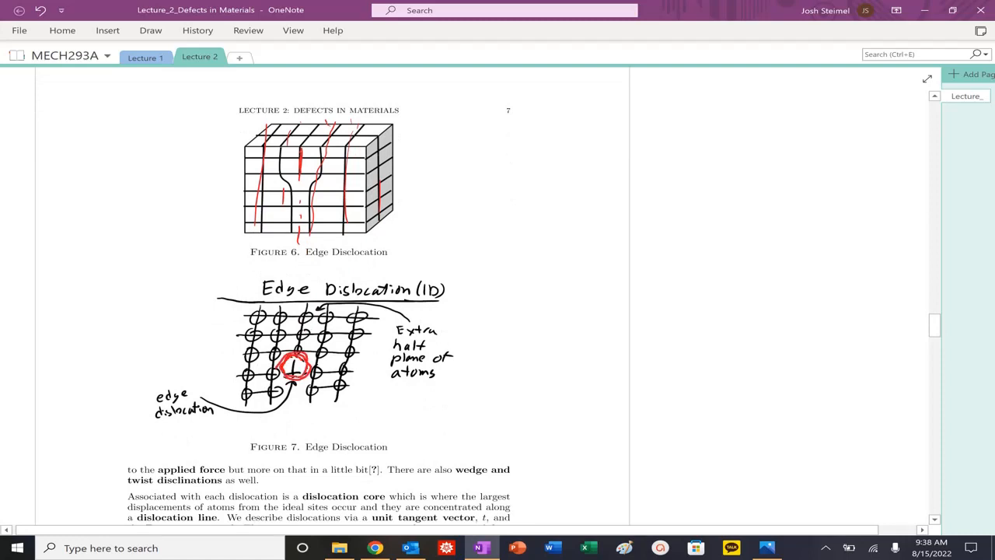
left_click_drag(492, 249, 492, 294)
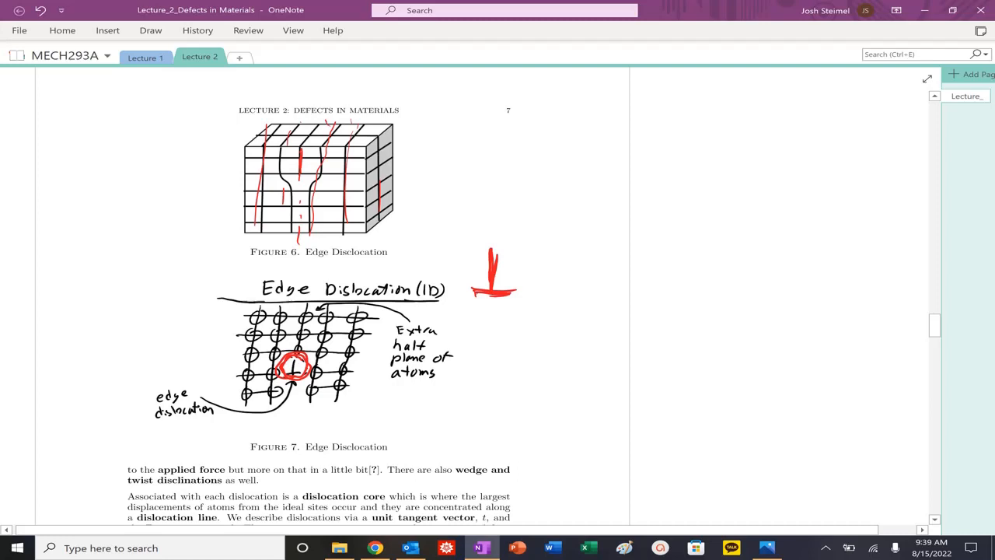
Sketch ⊥ and T symbols linked by arrows, with atom symbols above, beside Figure 7.
left_click_drag(582, 249, 581, 293)
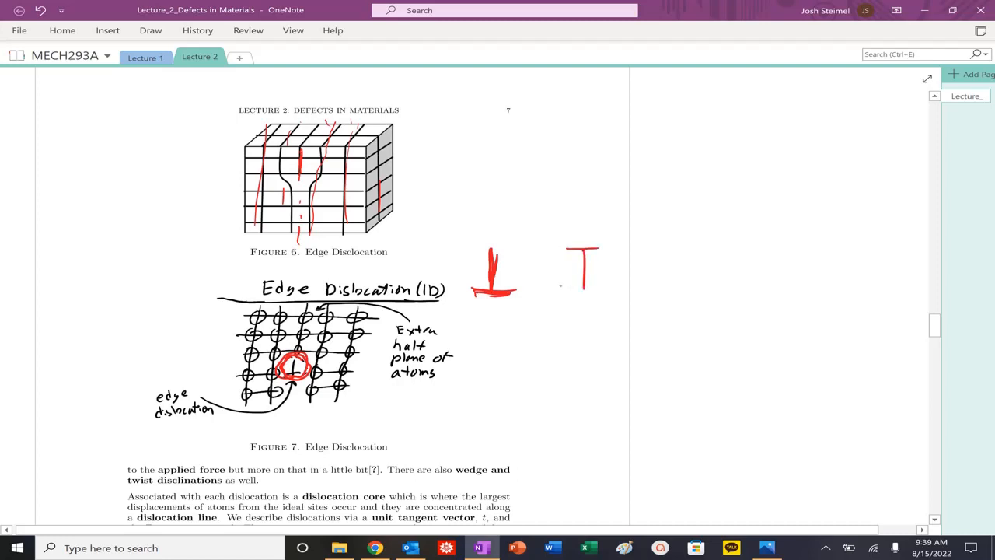
left_click_drag(509, 275, 536, 274)
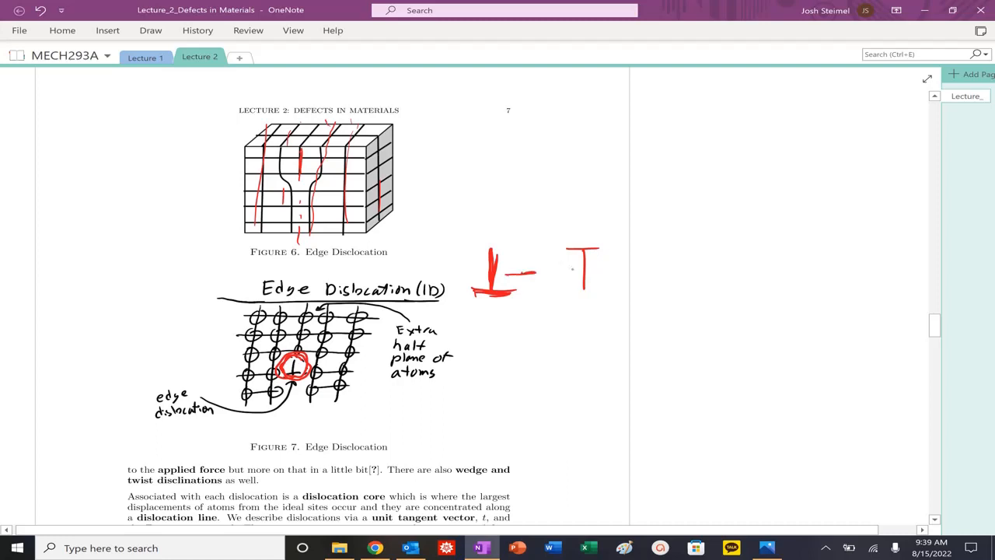
left_click_drag(521, 272, 575, 272)
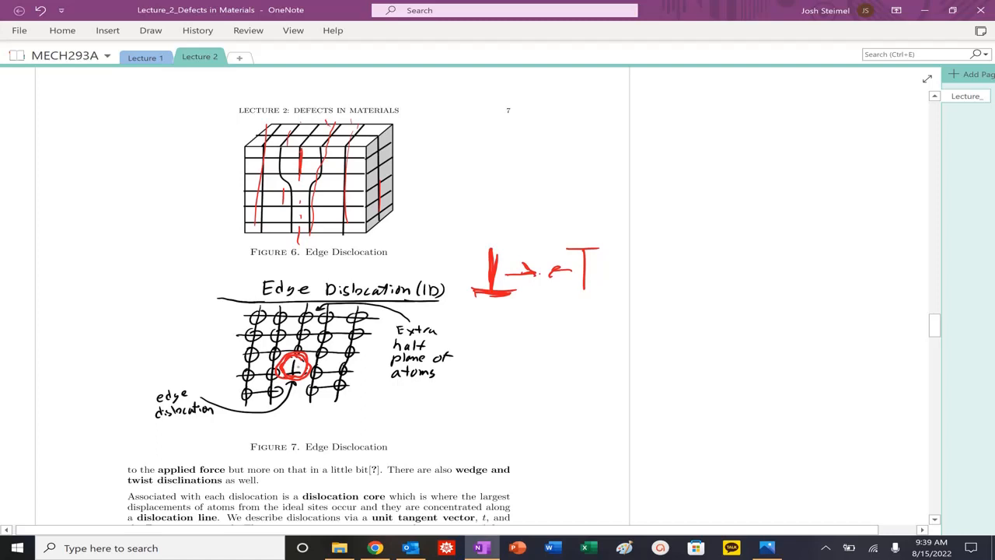
left_click_drag(479, 241, 594, 226)
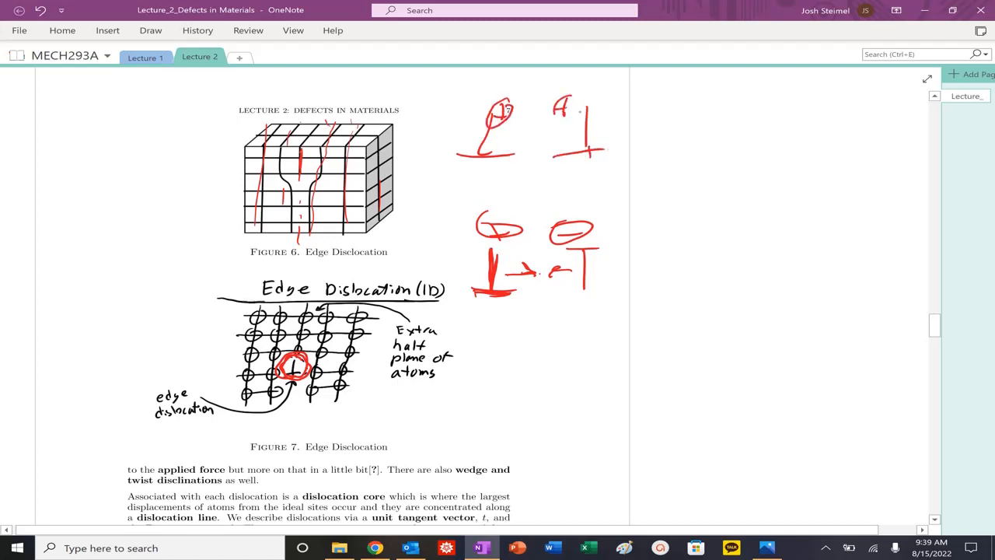
left_click_drag(557, 105, 591, 97)
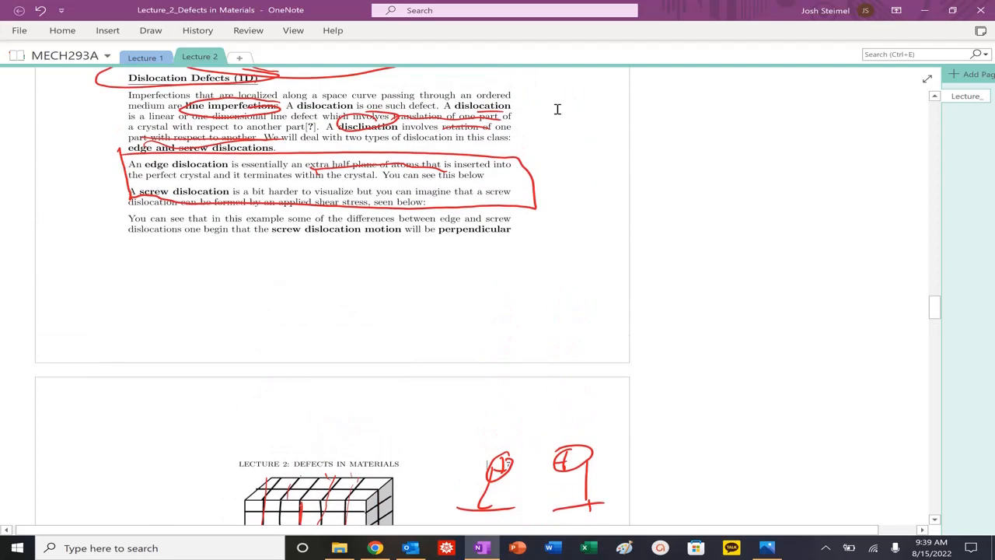
Scroll down and underline 'wedge and twist disclinations' in red.
scroll("down", 3)
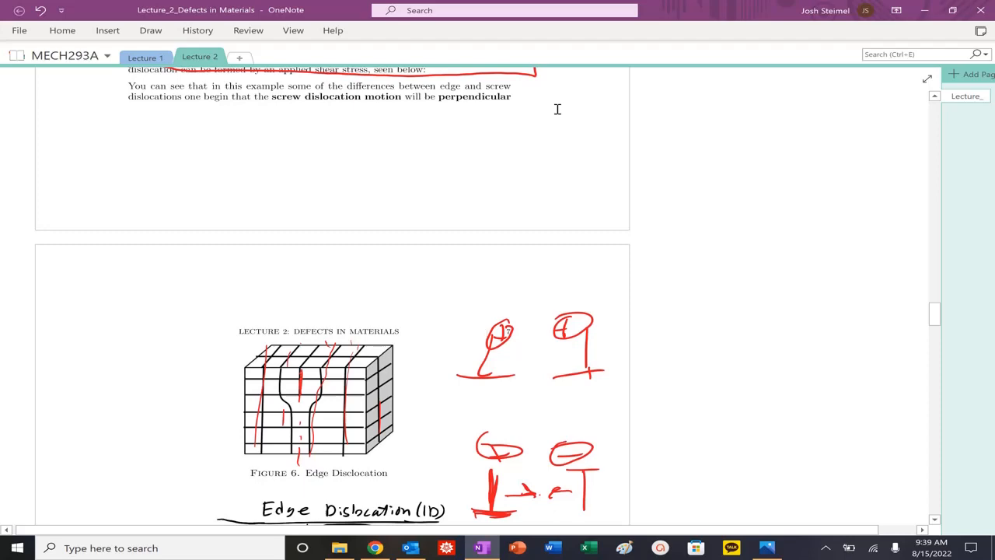
scroll("down", 3)
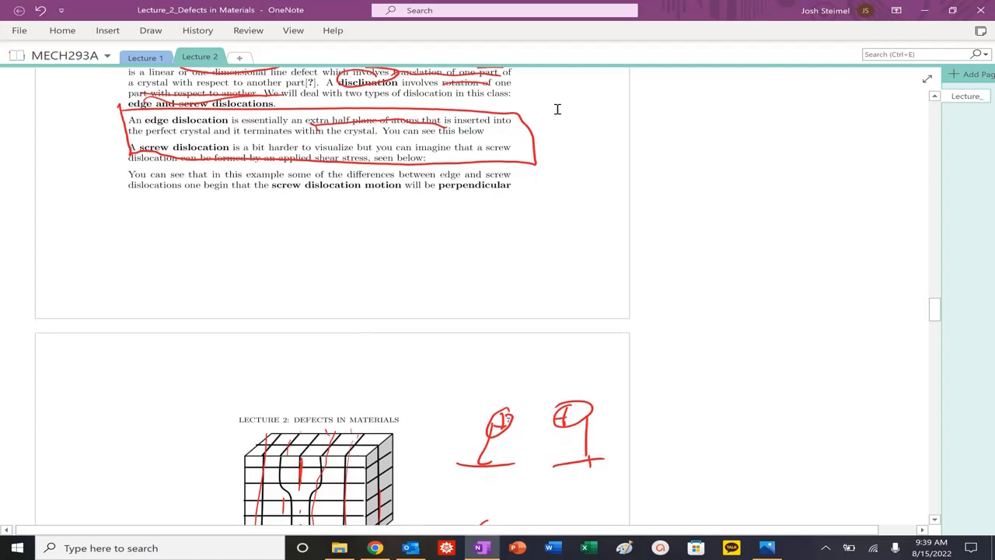
scroll("down", 3)
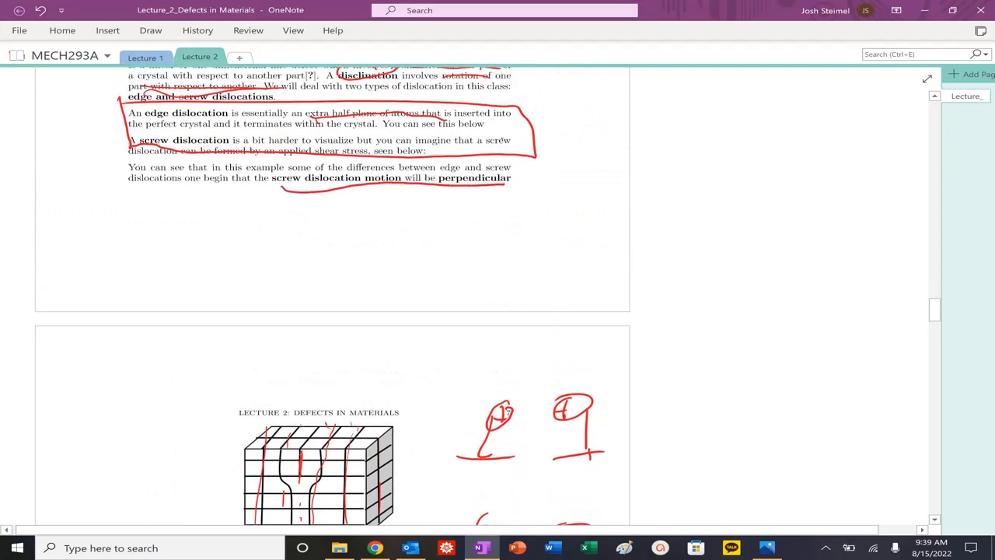
scroll("down", 3)
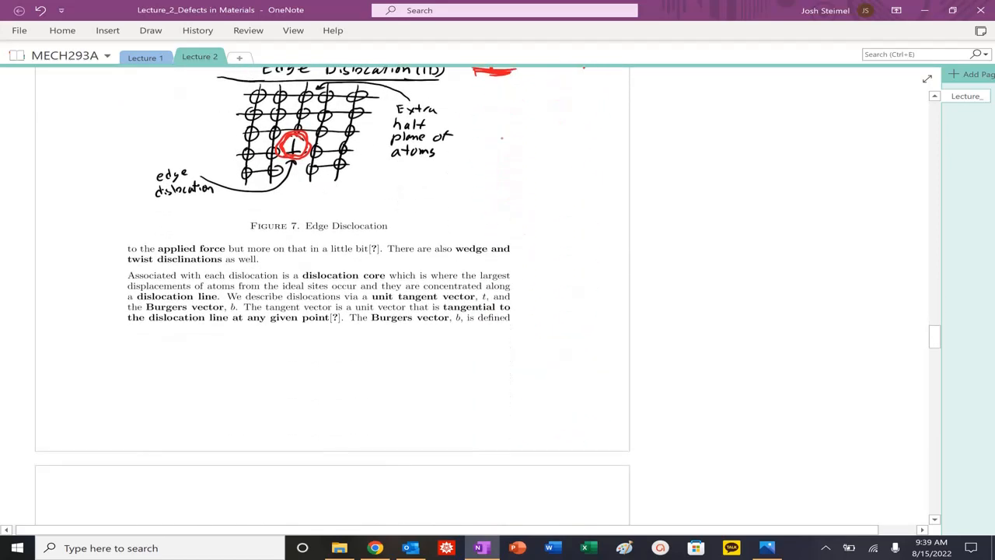
left_click_drag(459, 257, 485, 258)
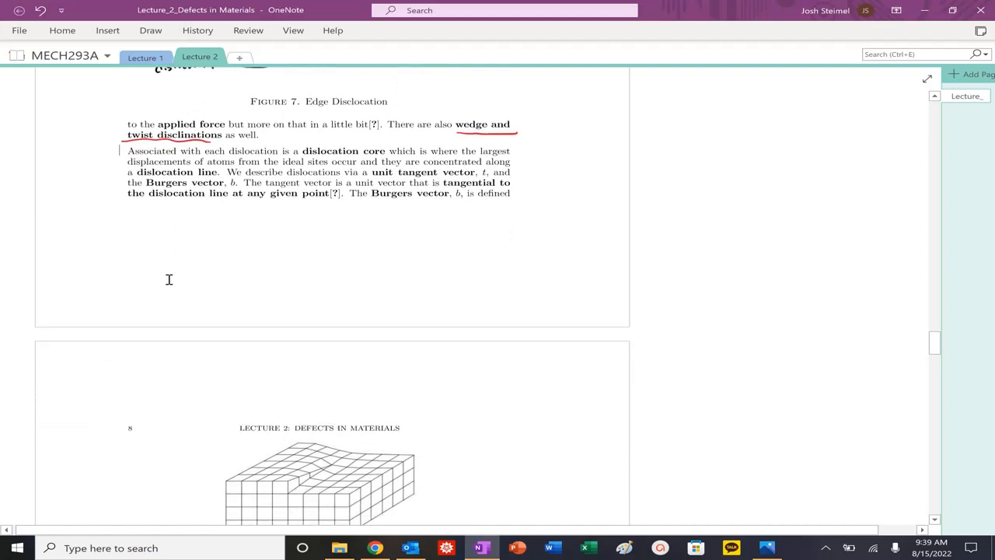
Circle a key term in the dislocation core paragraph below Figure 7.
scroll("down", 3)
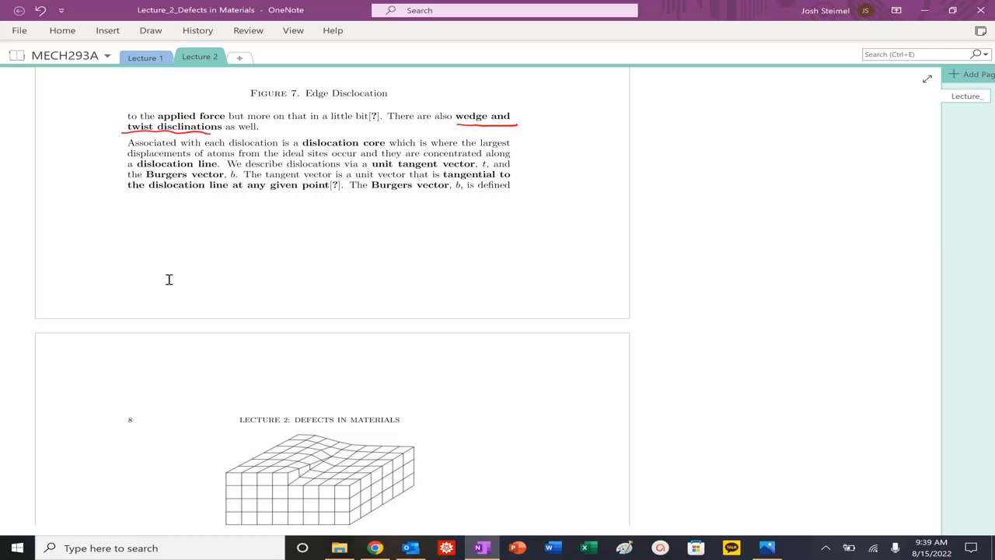
left_click_drag(276, 143, 373, 147)
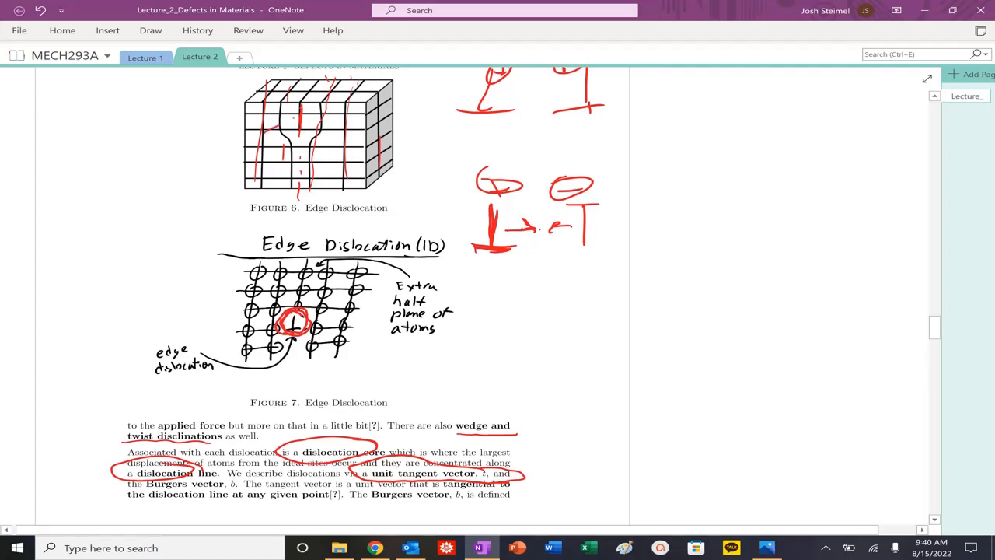
Mark the Burgers vector text and circle 'Burgers circuit' below Figure 8.
left_click_drag(280, 128, 335, 106)
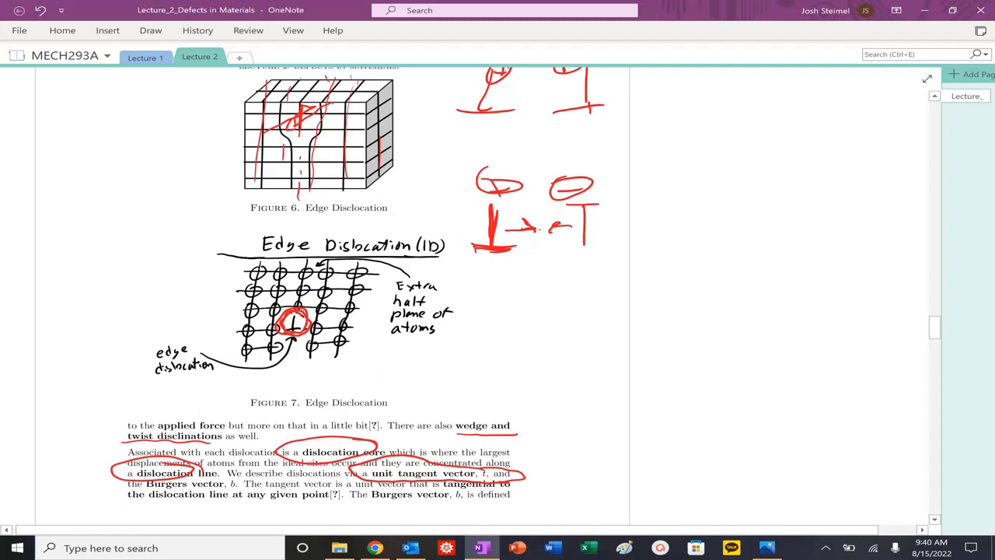
scroll("down", 3)
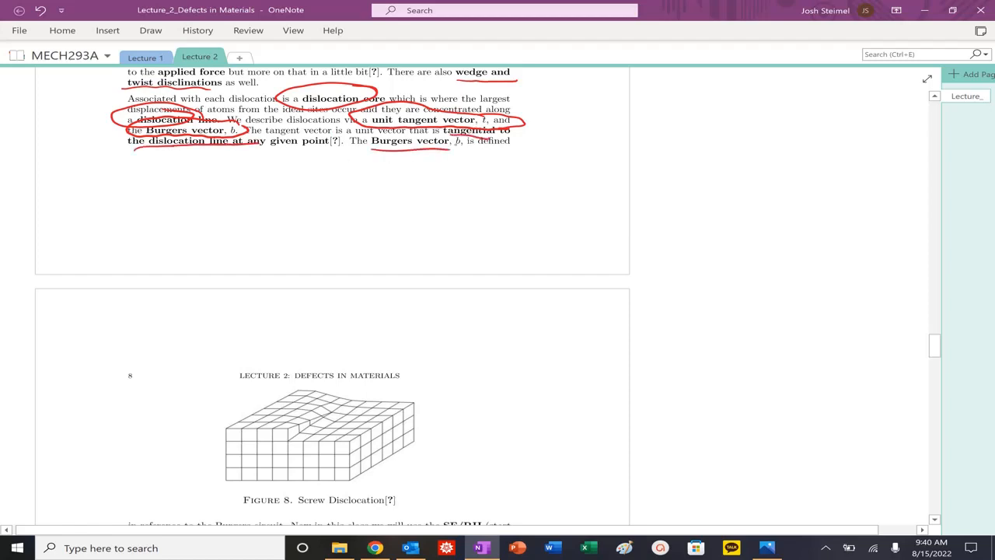
scroll("down", 3)
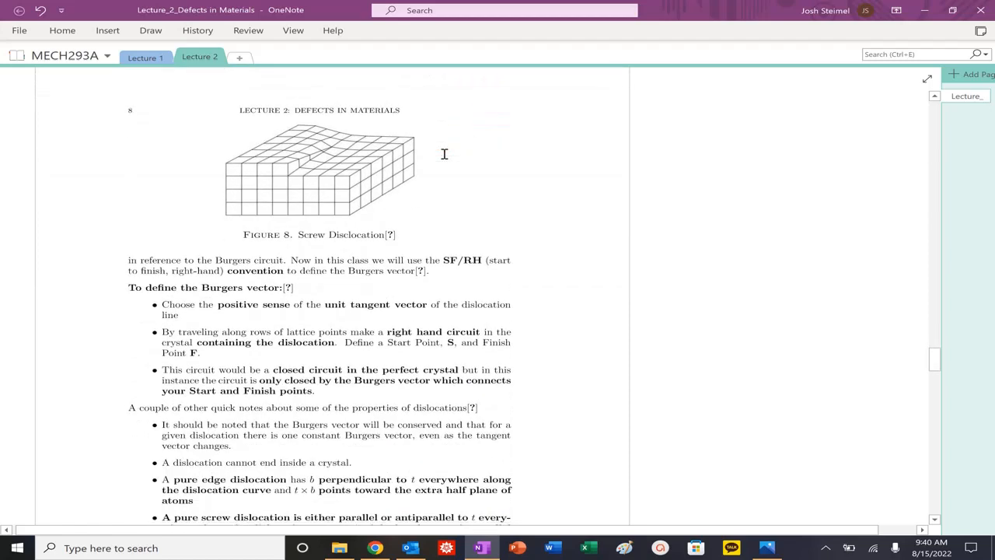
left_click_drag(215, 264, 283, 256)
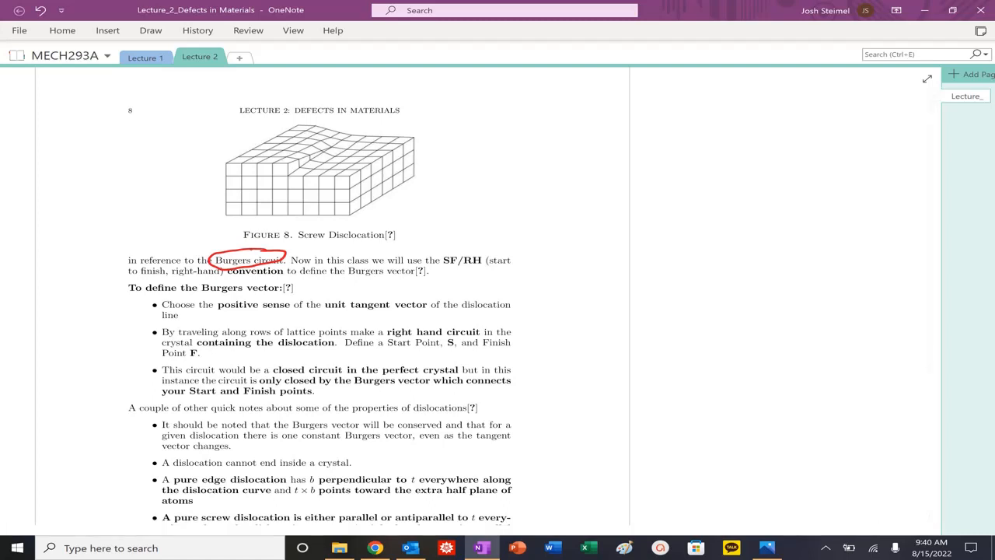
Circle the SF/RH convention term twice in red for emphasis.
left_click_drag(443, 267, 482, 256)
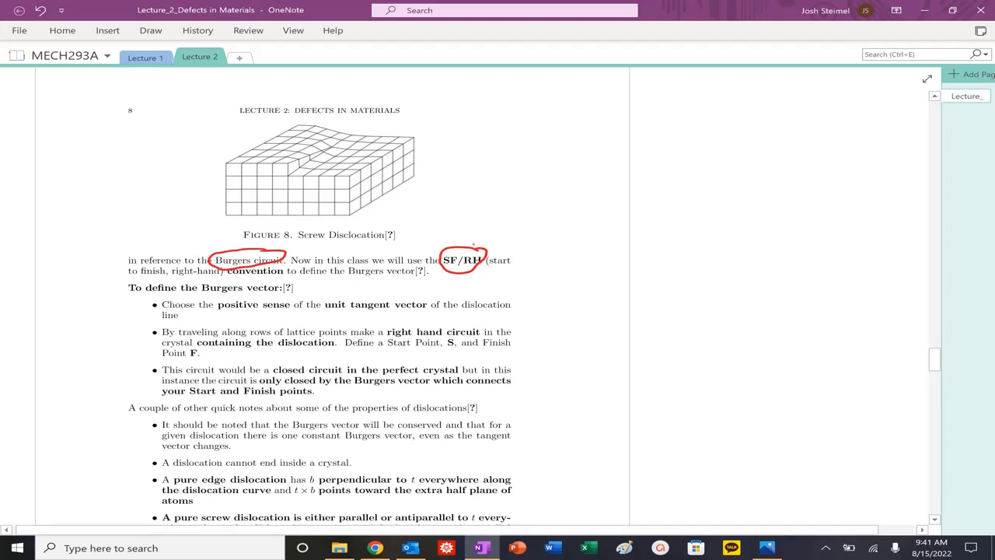
left_click_drag(443, 264, 482, 257)
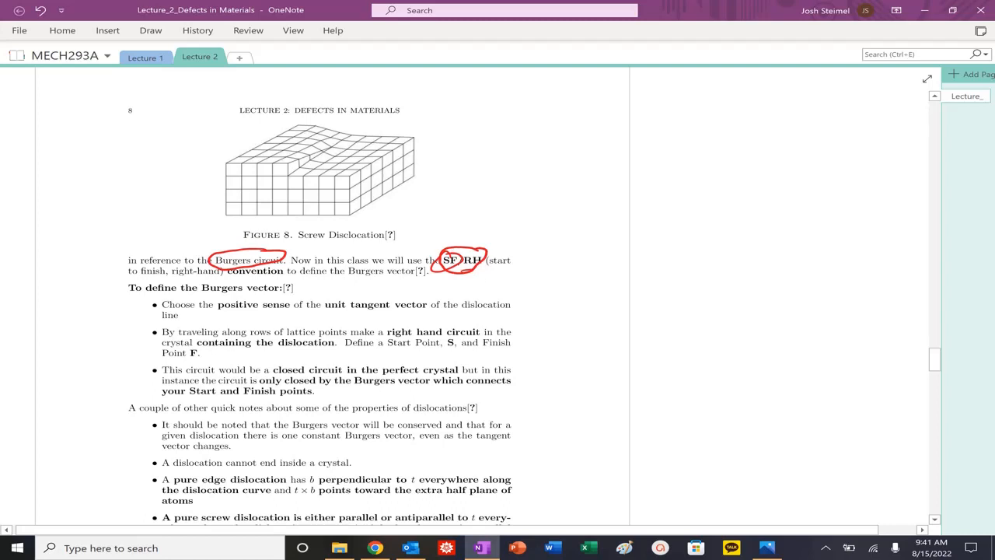
scroll("down", 3)
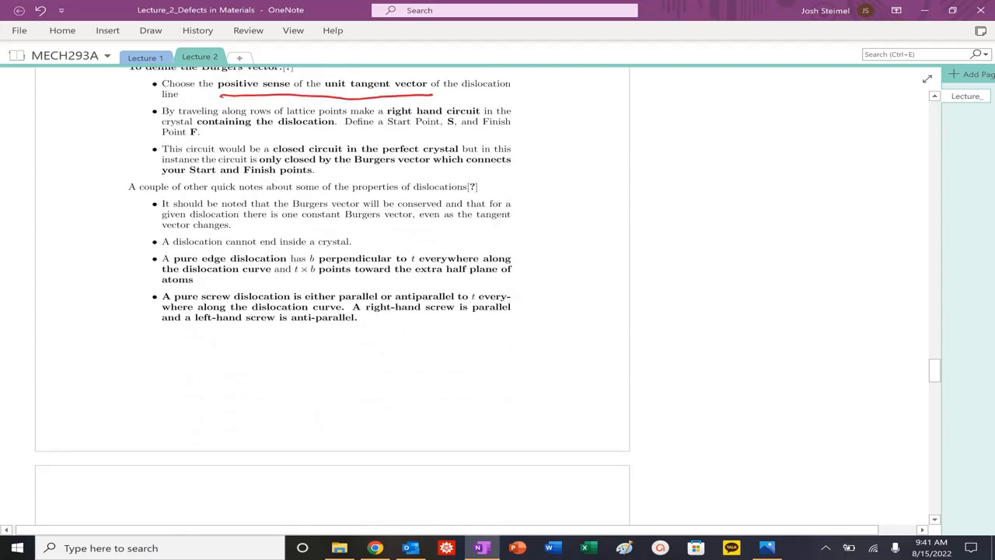
Underline and box 'positive sense of the unit tangent vector' and circle 'right hand circuit'.
left_click_drag(226, 93, 435, 78)
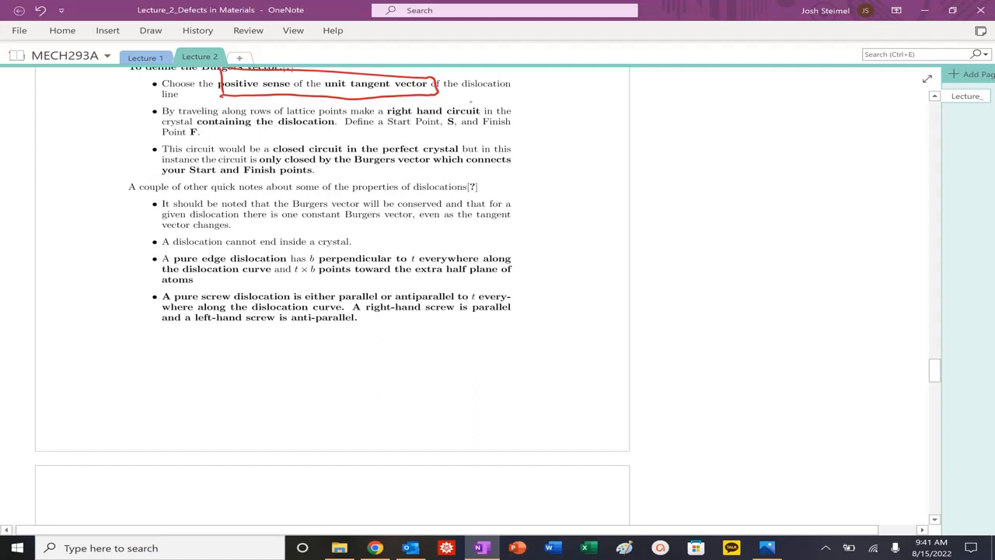
left_click_drag(381, 110, 480, 111)
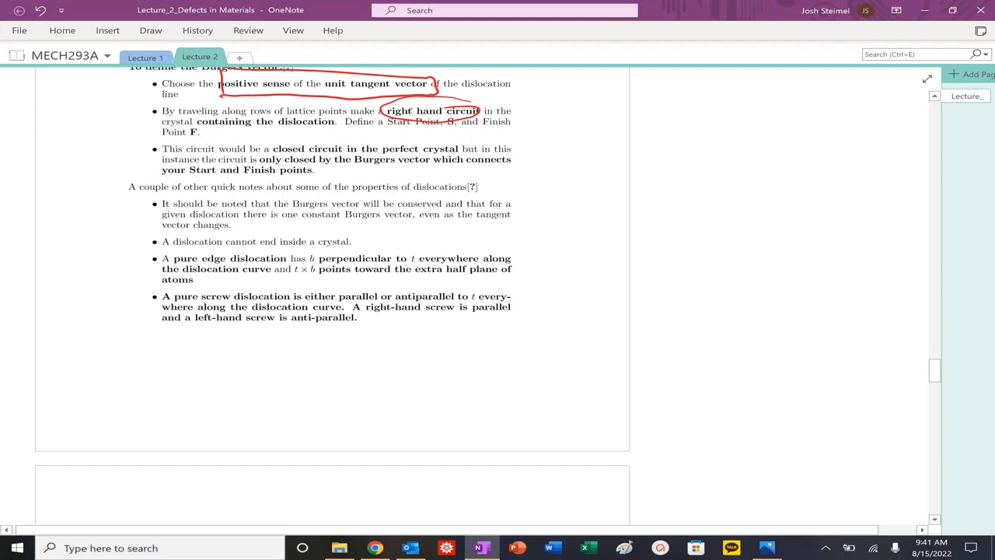
left_click_drag(199, 134, 326, 132)
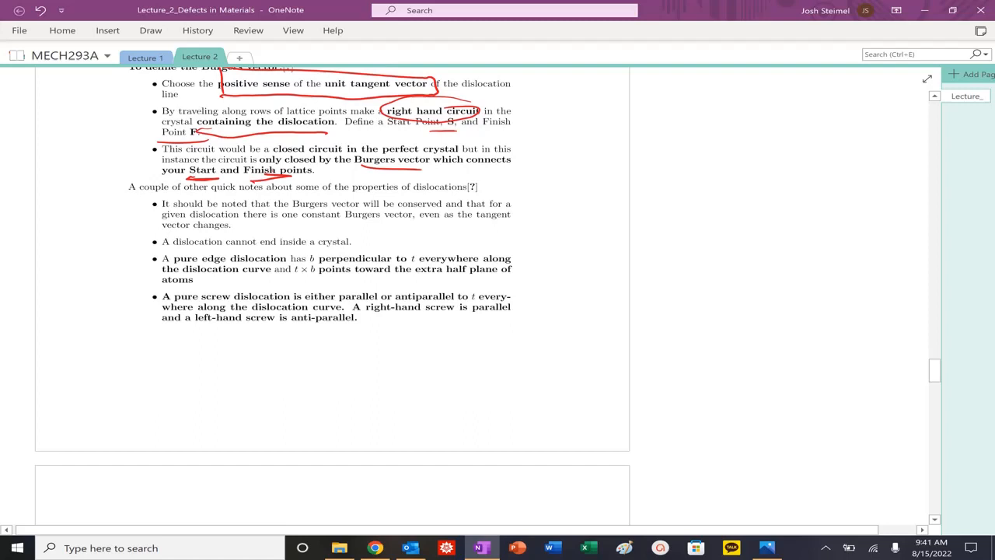
Underline the closed-circuit bullet phrases and loop the Burgers vector conservation bullet.
left_click_drag(587, 148, 598, 125)
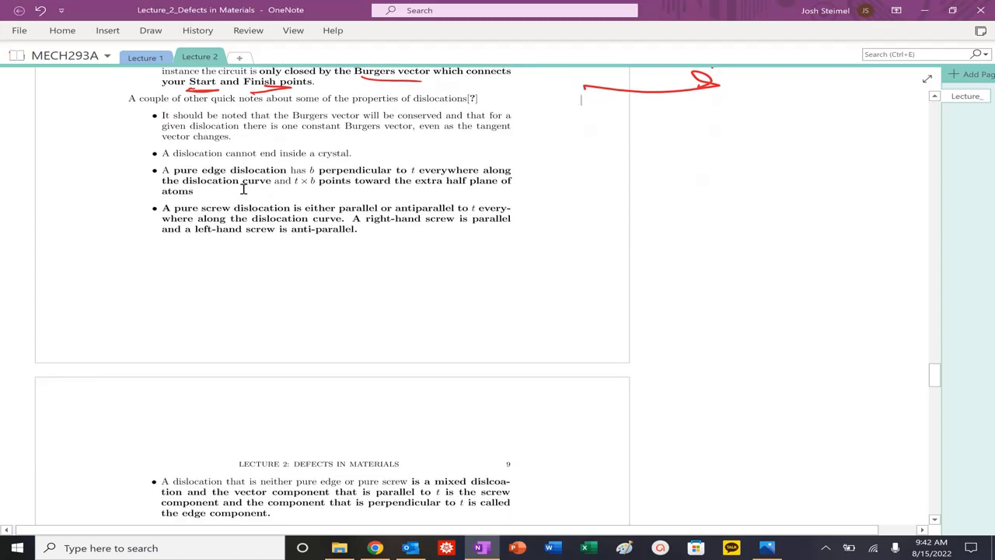
left_click_drag(137, 116, 536, 125)
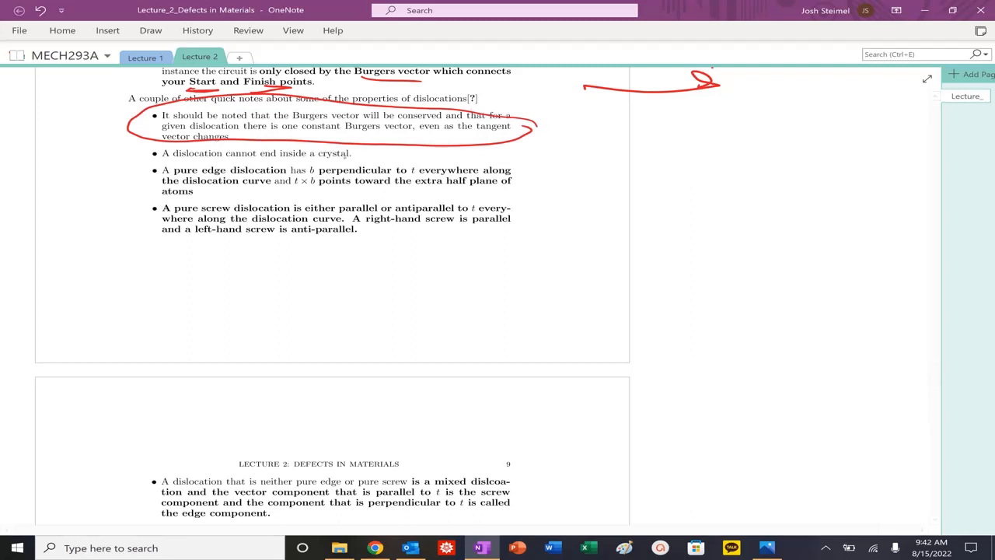
Underline 'cannot end inside a crystal', 'perpendicular' and 'points toward the extra half plane'.
left_click_drag(140, 154, 376, 153)
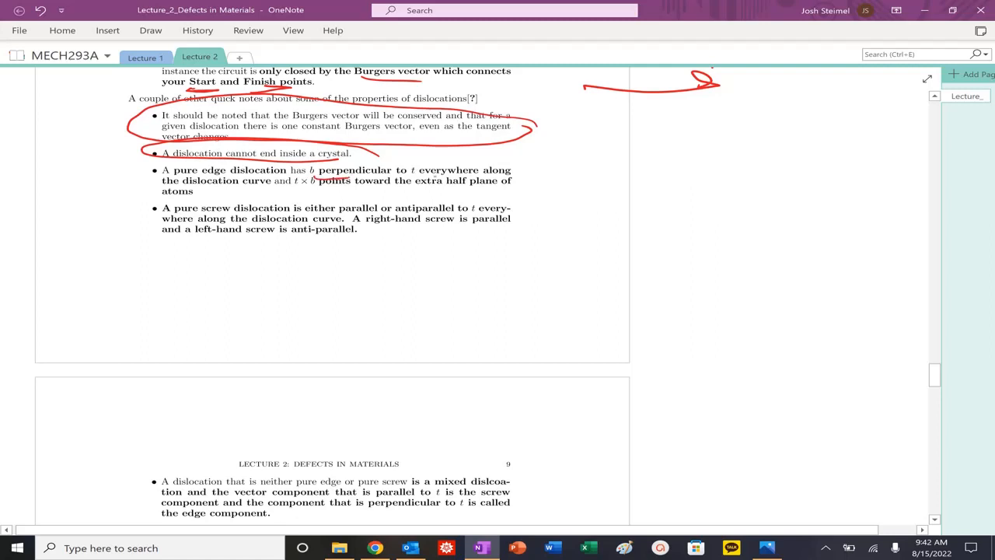
left_click_drag(365, 193, 420, 190)
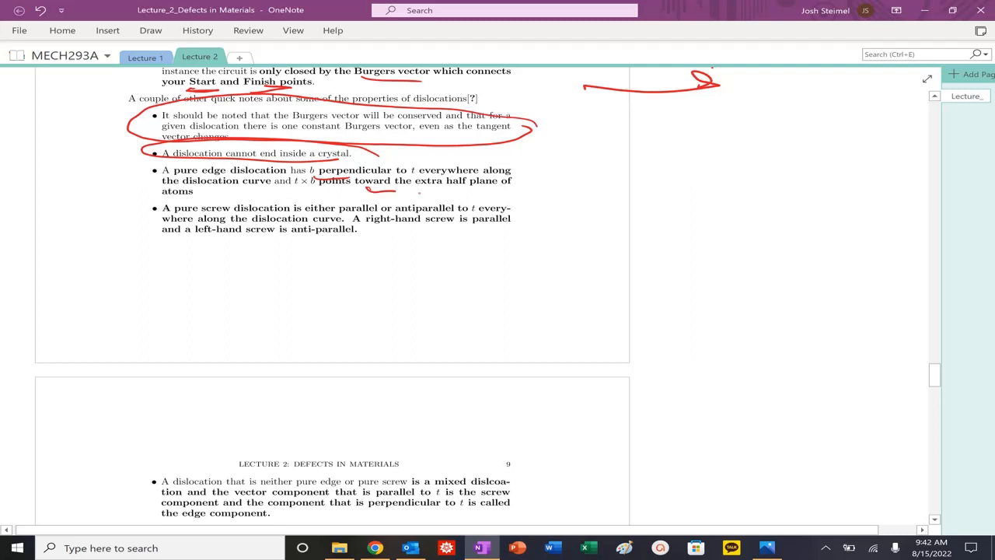
left_click_drag(397, 190, 534, 188)
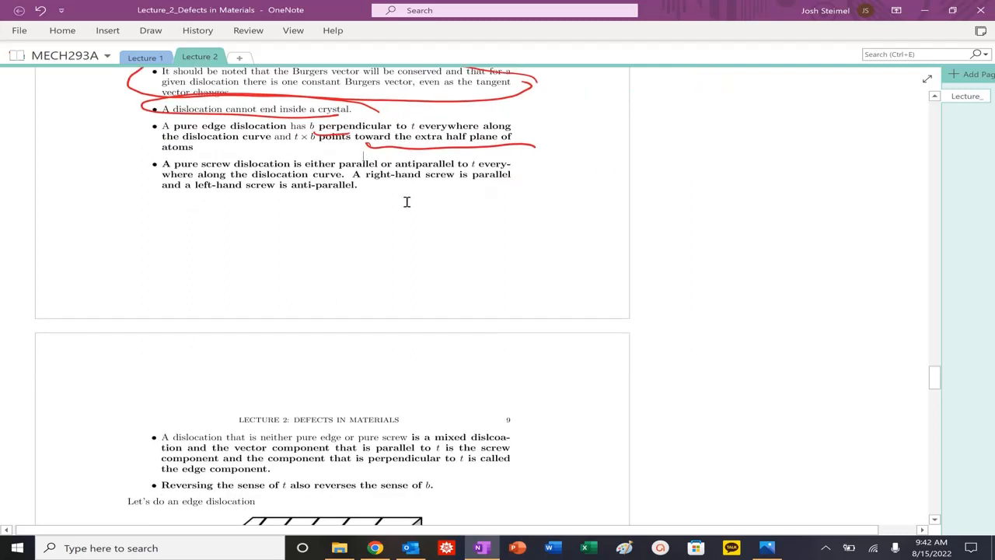
Underline 'right-hand screw is parallel' and 'left-hand screw is anti-parallel'.
scroll("down", 3)
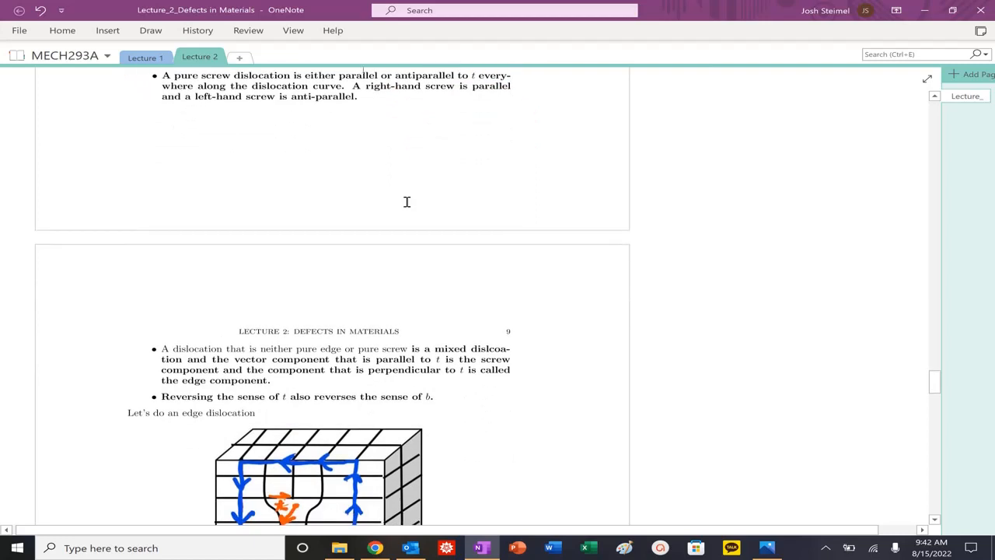
left_click_drag(366, 96, 488, 101)
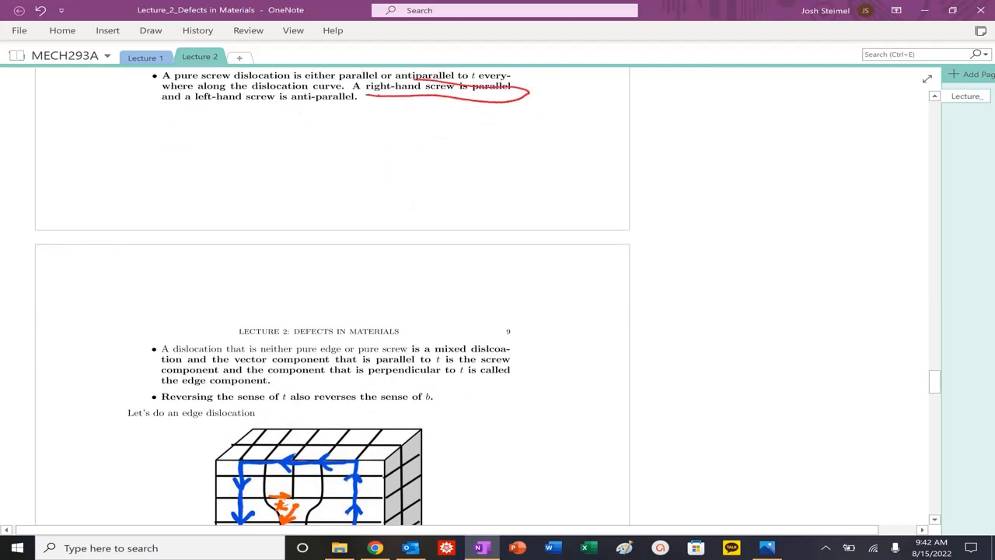
left_click_drag(202, 106, 345, 103)
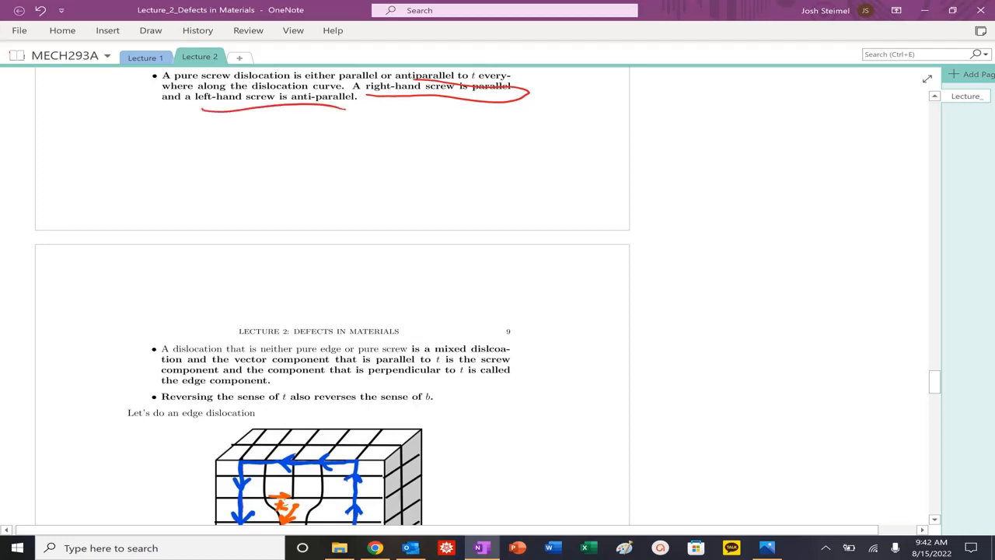
scroll("down", 3)
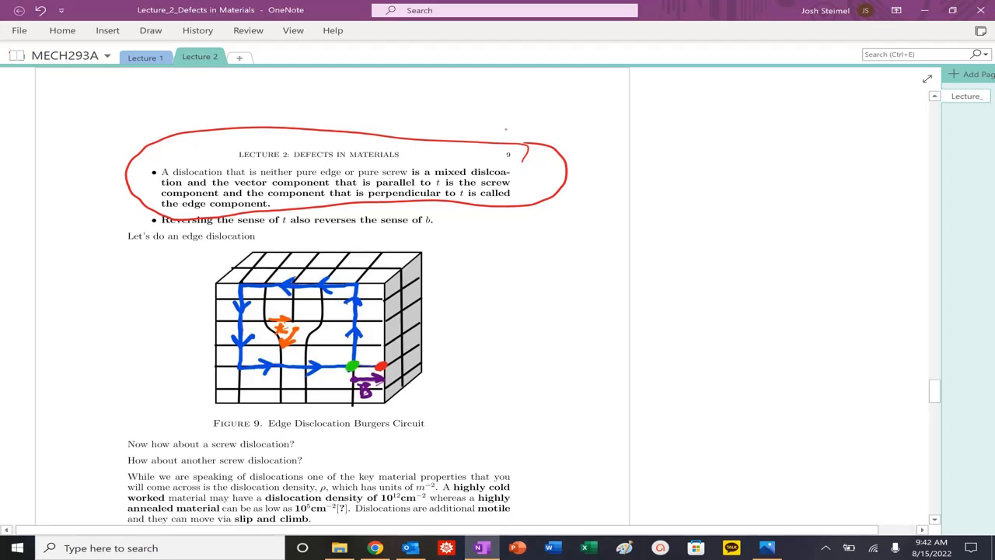
Circle the mixed dislocation bullet and 'reverses the sense of b' in red ink.
left_click_drag(153, 232, 218, 227)
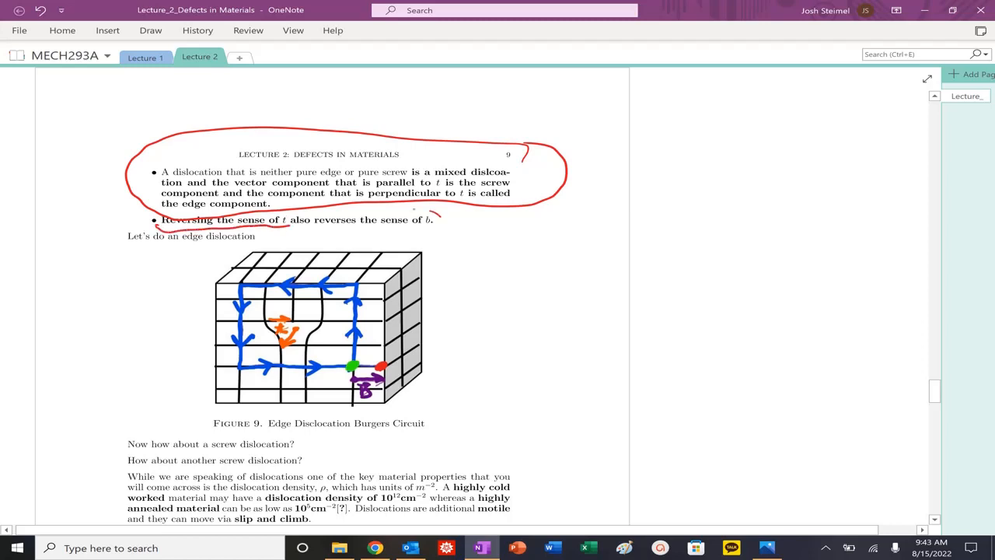
left_click_drag(314, 220, 448, 219)
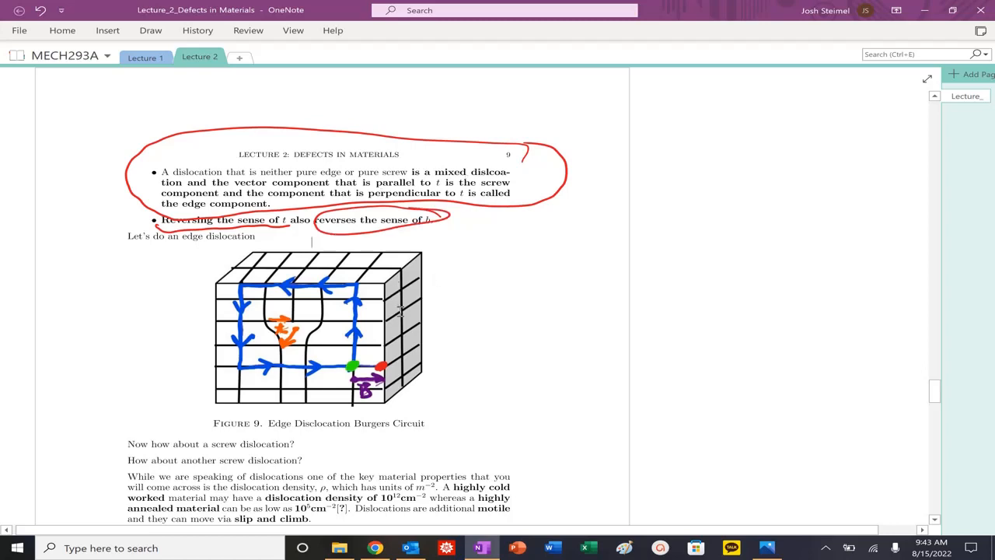
scroll("down", 3)
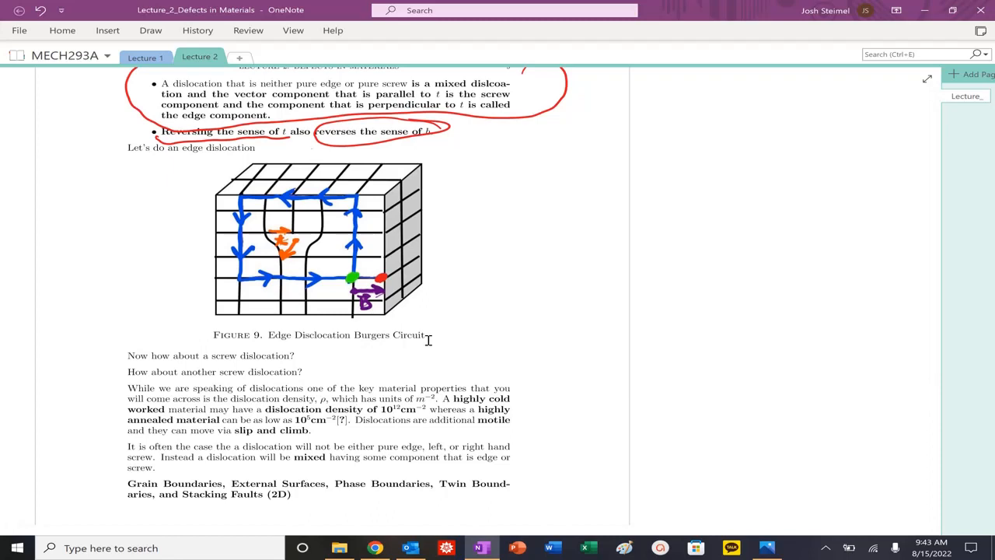
left_click(311, 154)
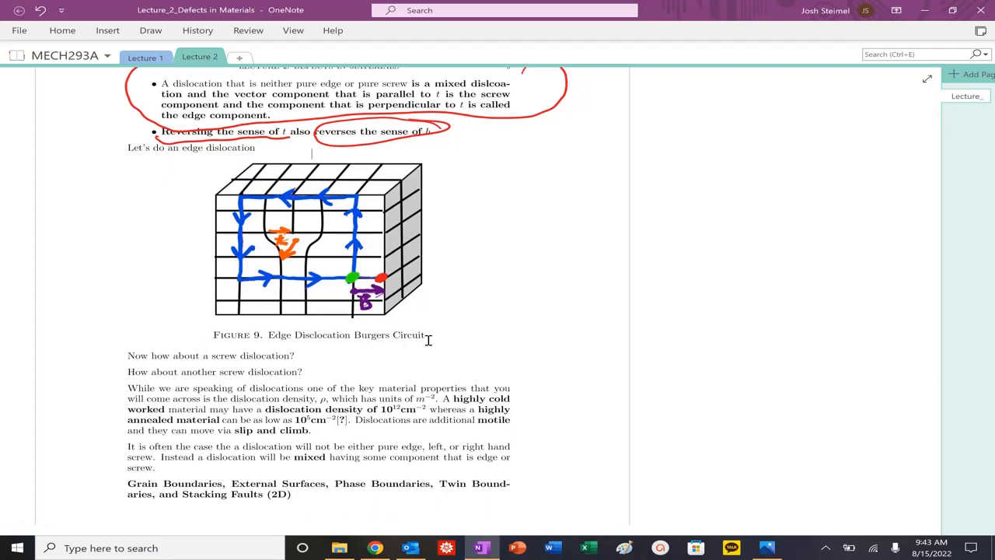